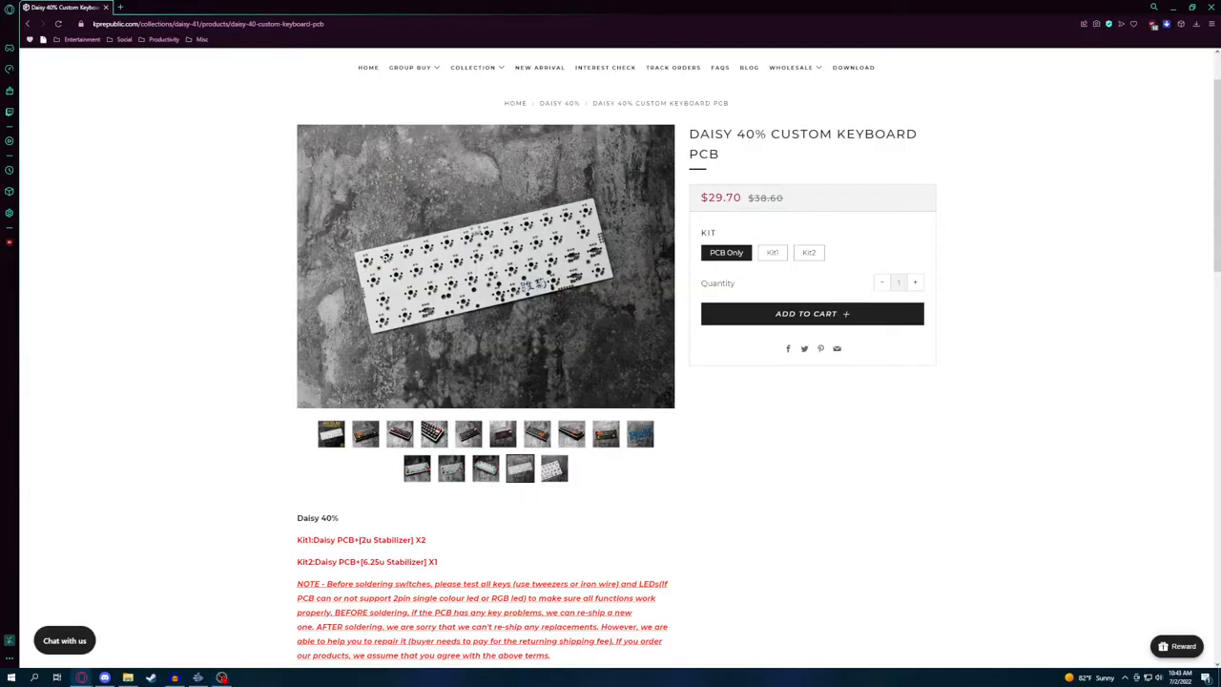
- Leave the missing Drive file and reach the XD75AM PCB product page
scroll(down, 3)
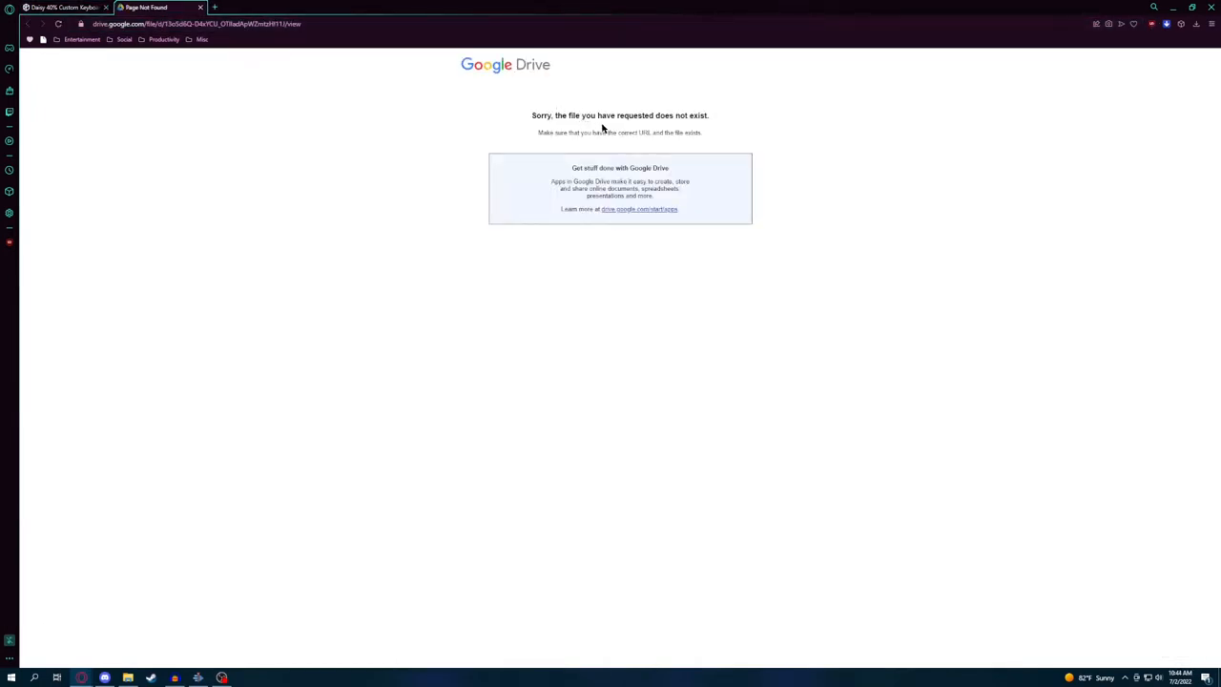
click(156, 7)
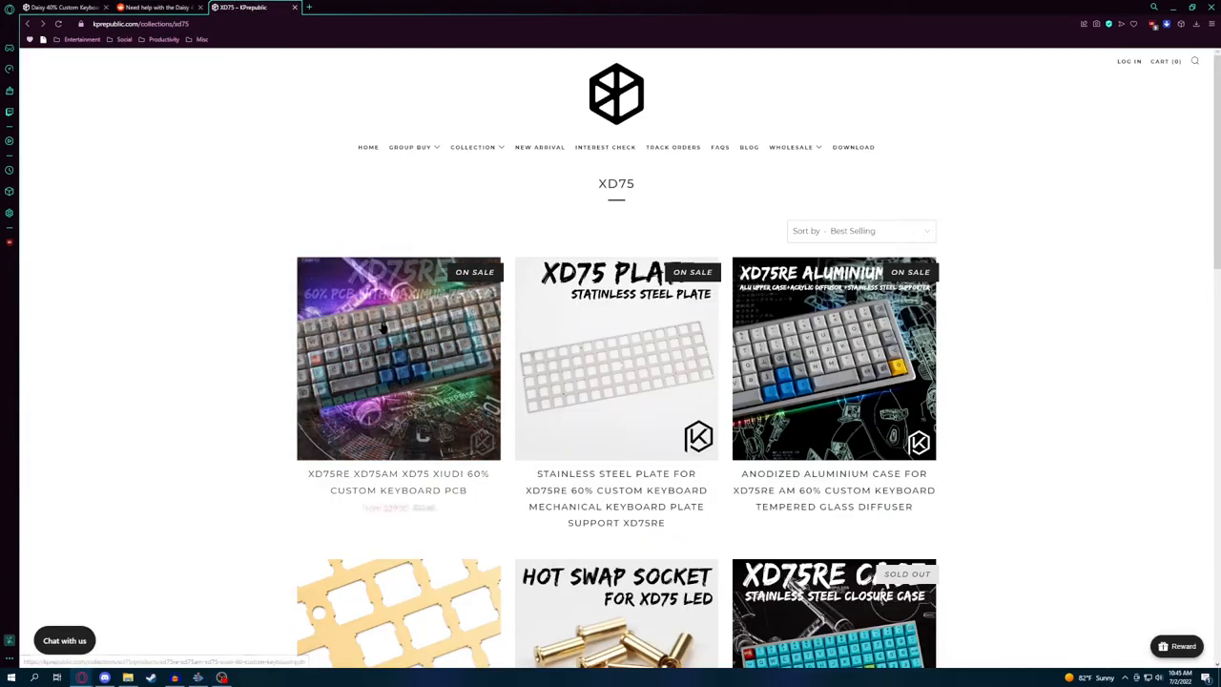
scroll(down, 3)
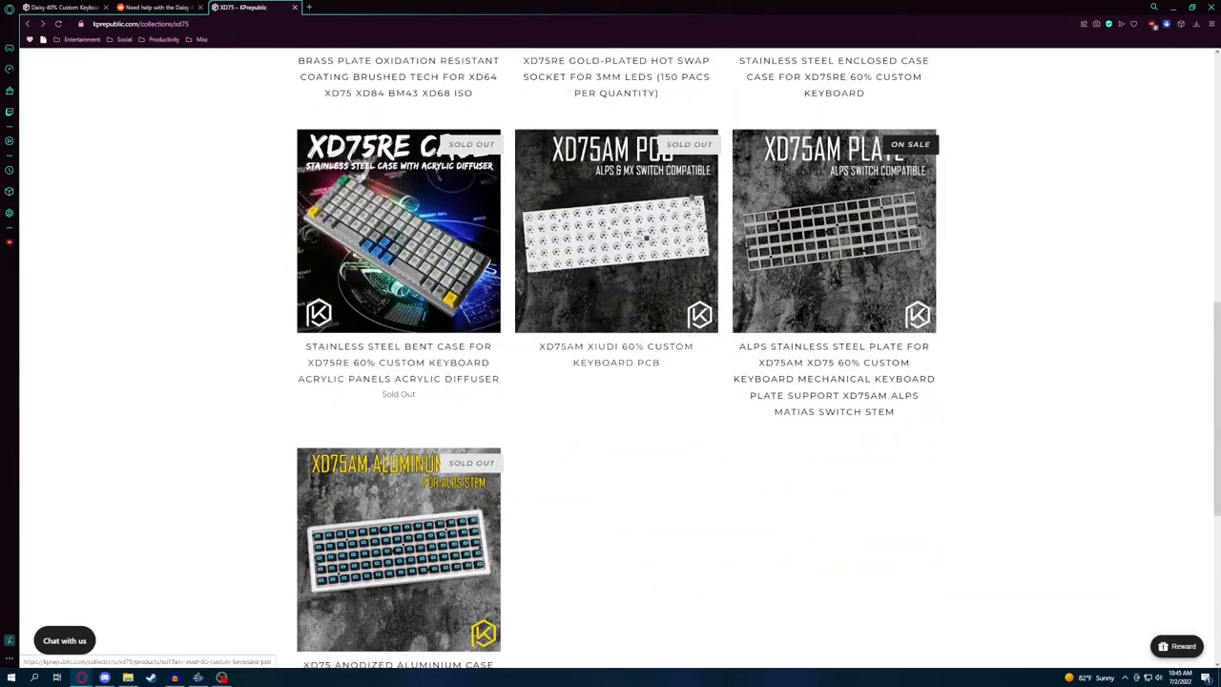
click(615, 230)
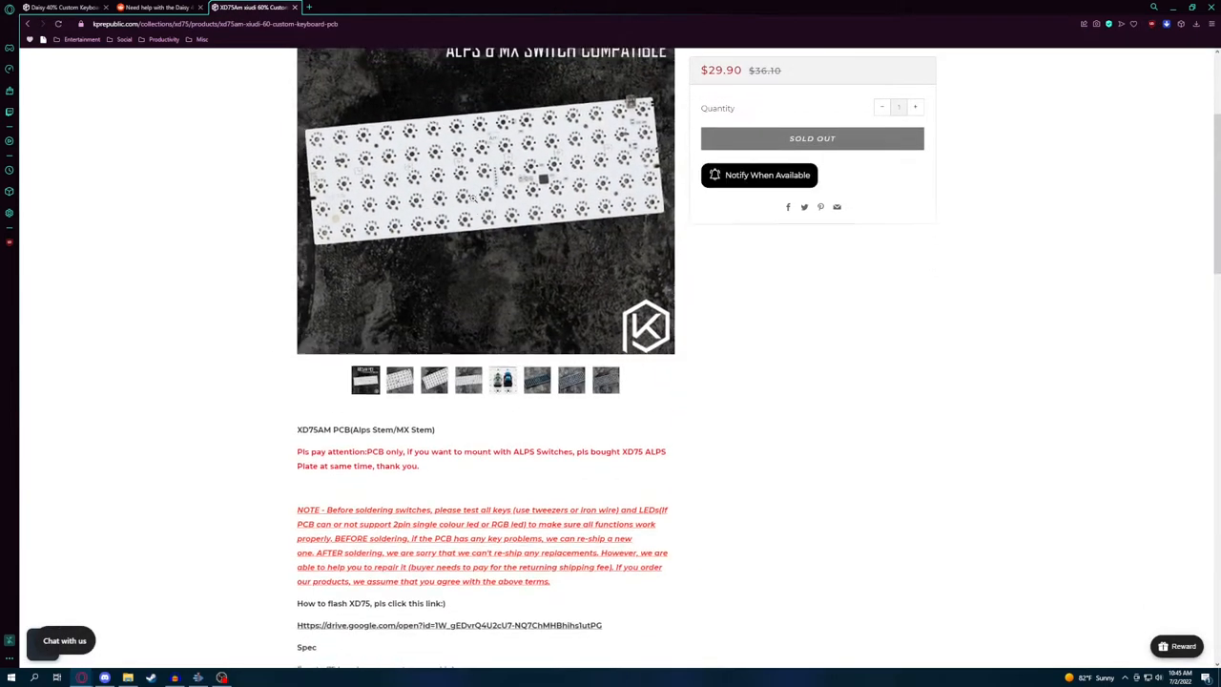
- Follow the 'How to flash XD75' guide link, which lands on a Google 404 page
scroll(down, 3)
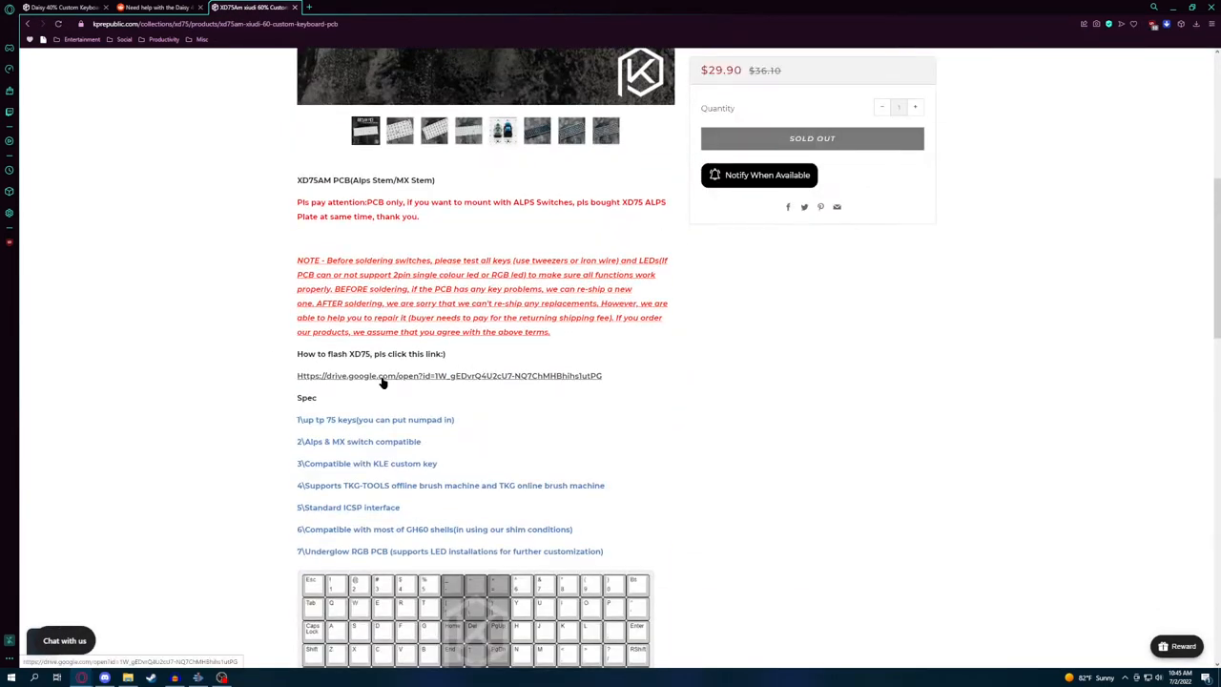
click(448, 374)
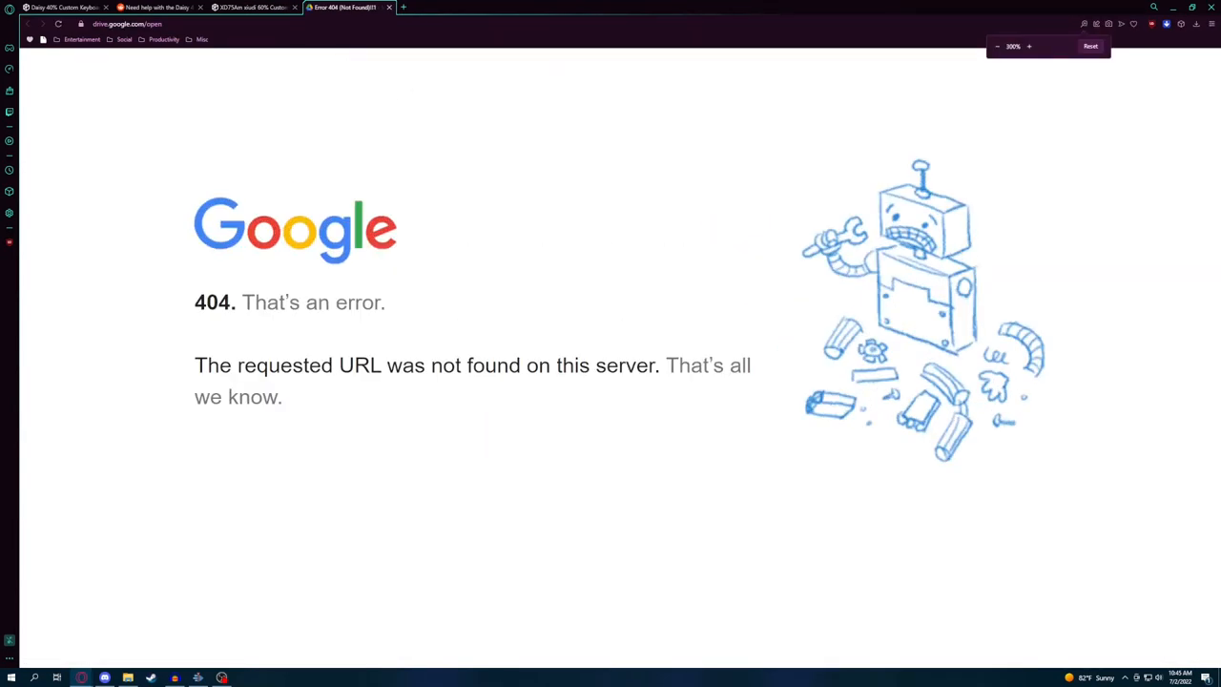
click(252, 8)
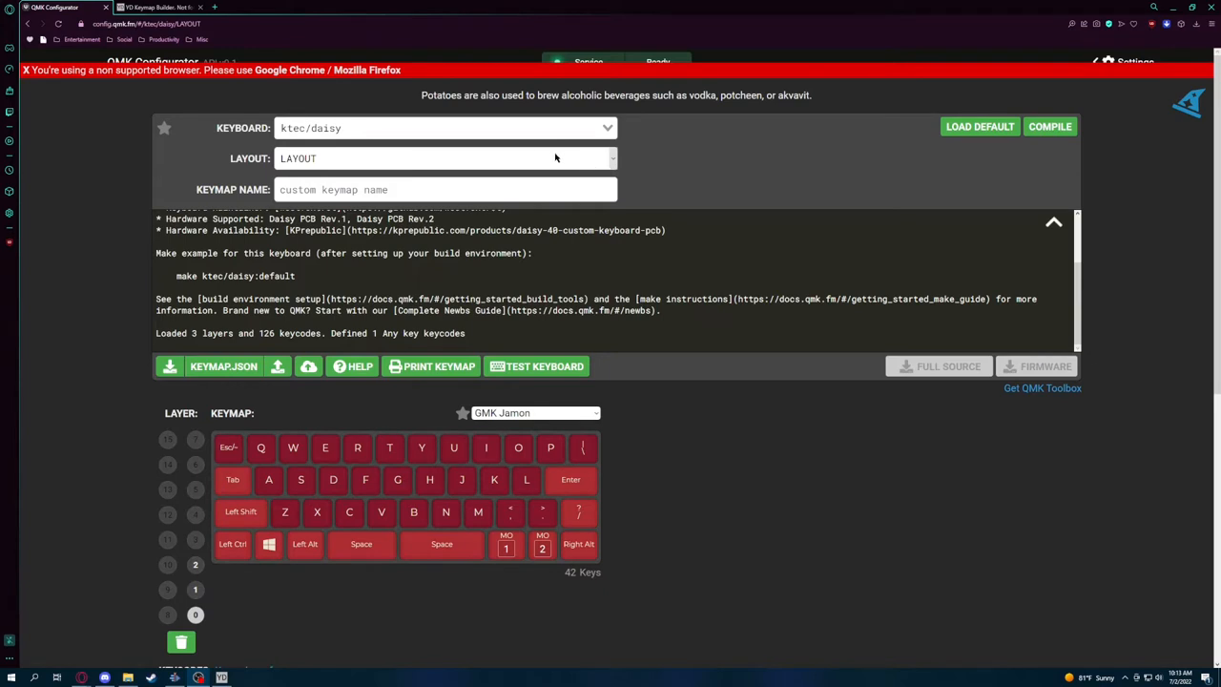
- Review the ktec/daisy layers and send the keymap to compile
click(443, 128)
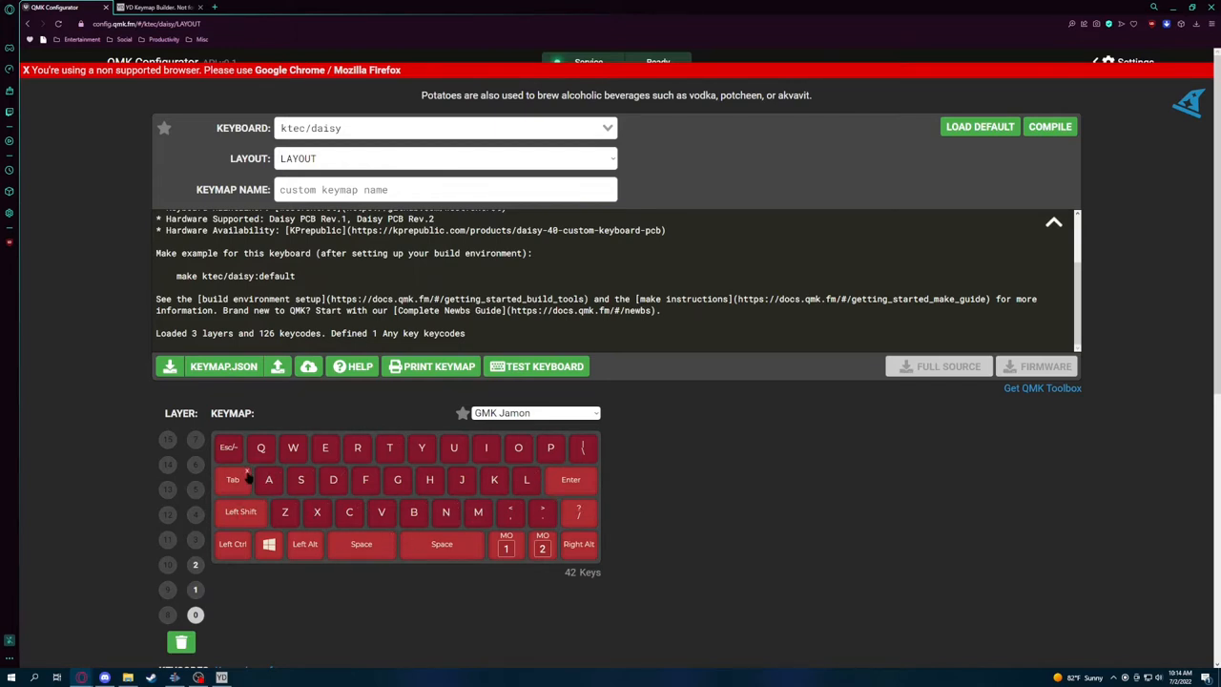
mouse_move(443, 487)
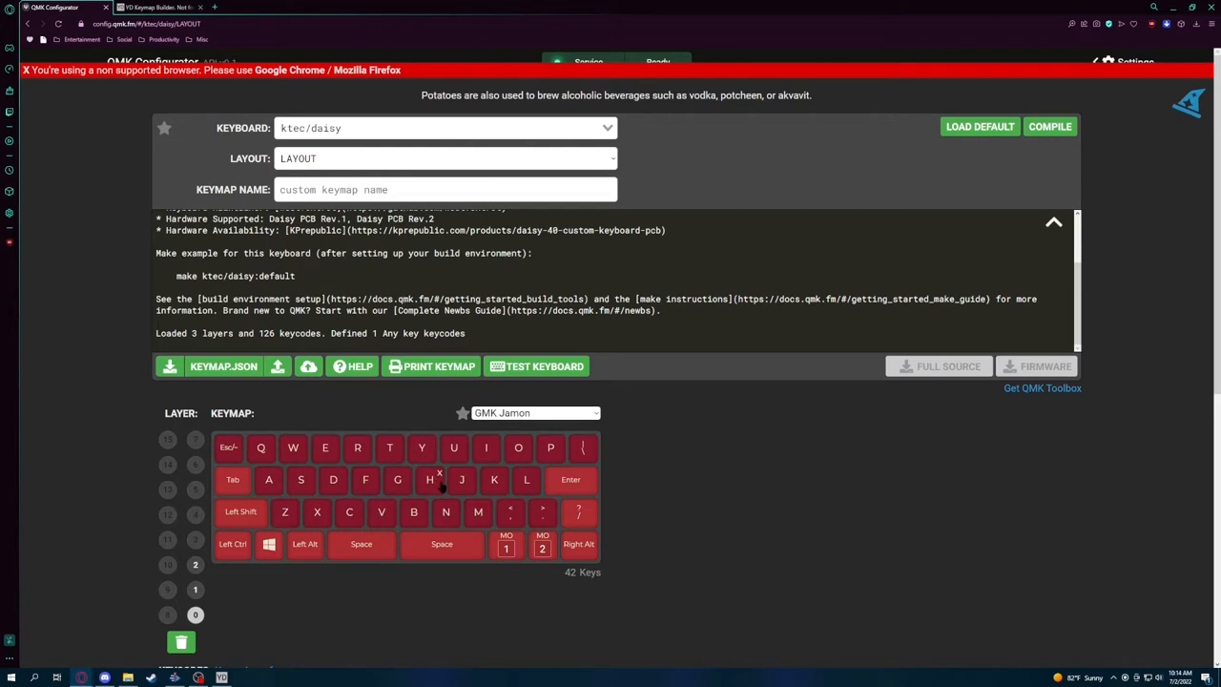
mouse_move(428, 551)
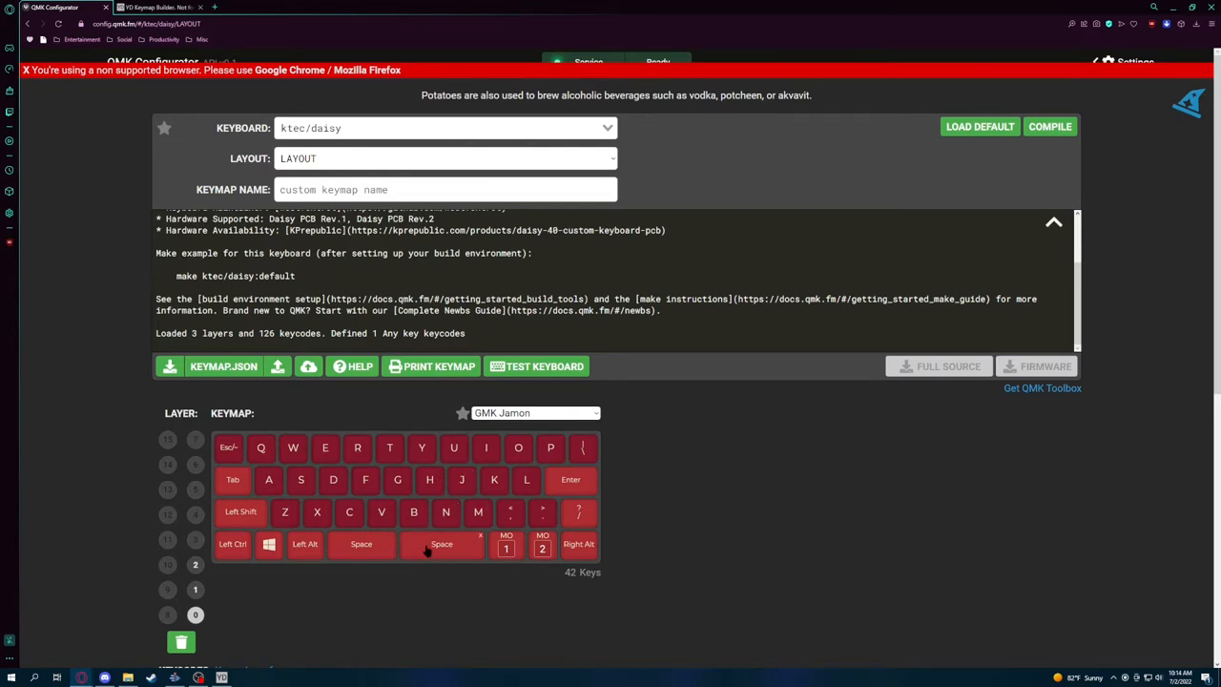
mouse_move(441, 543)
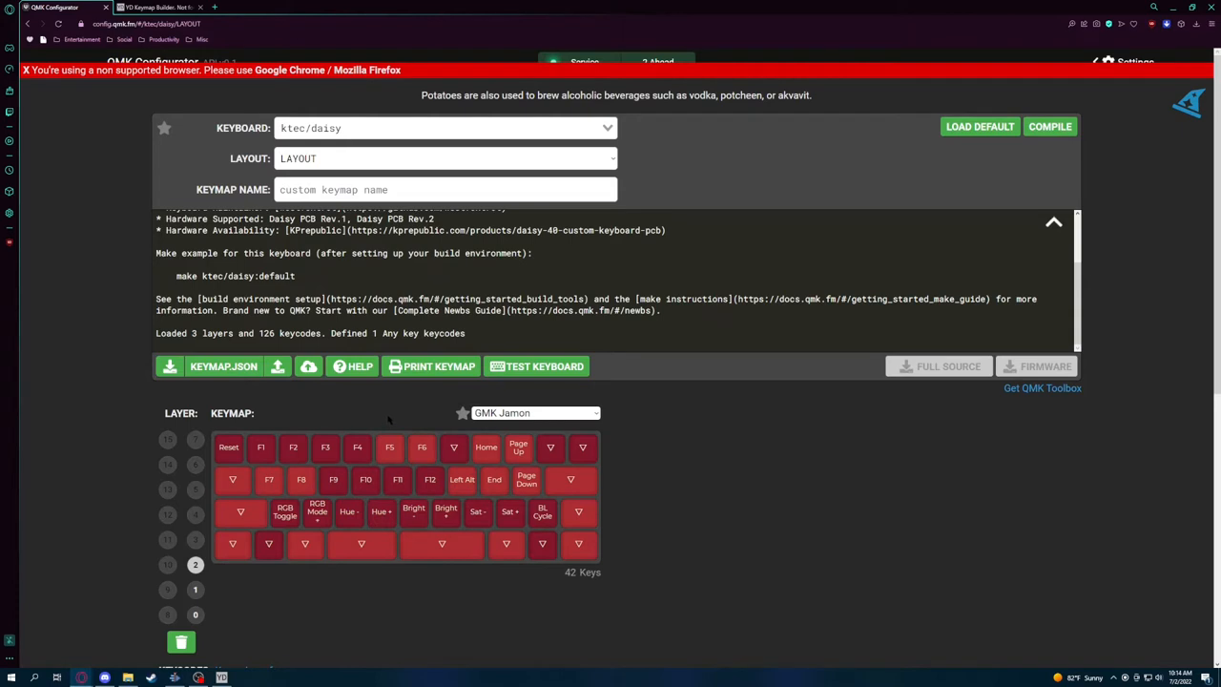
mouse_move(180, 580)
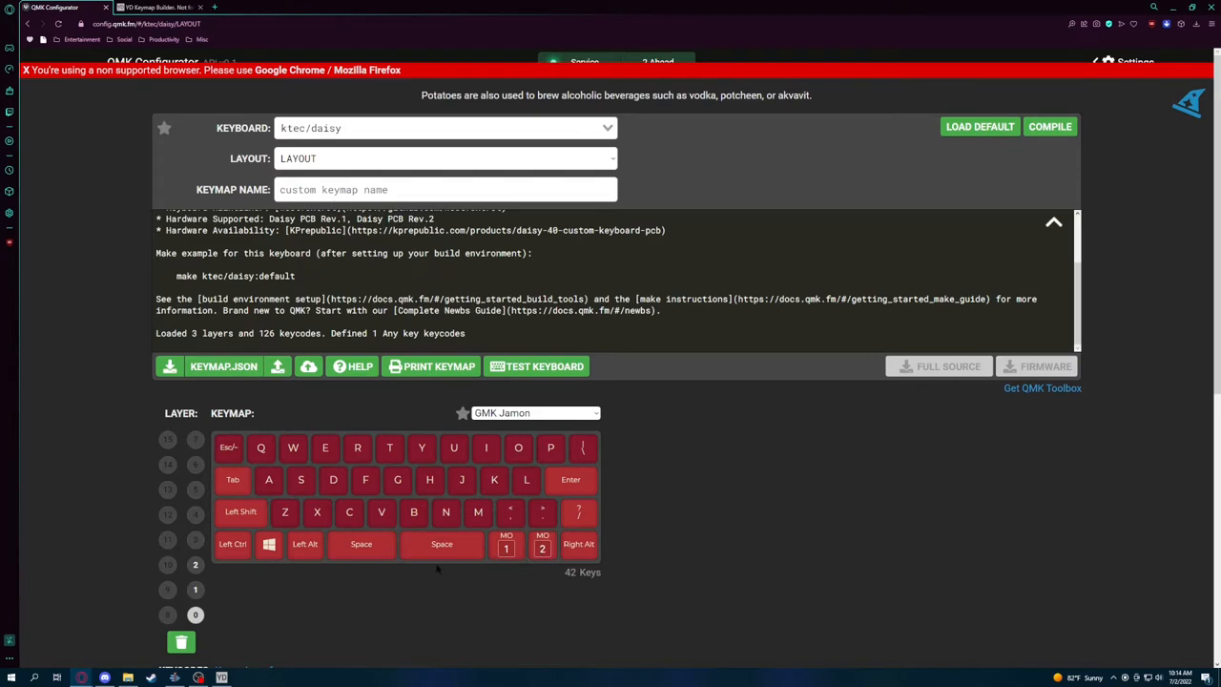
mouse_move(677, 440)
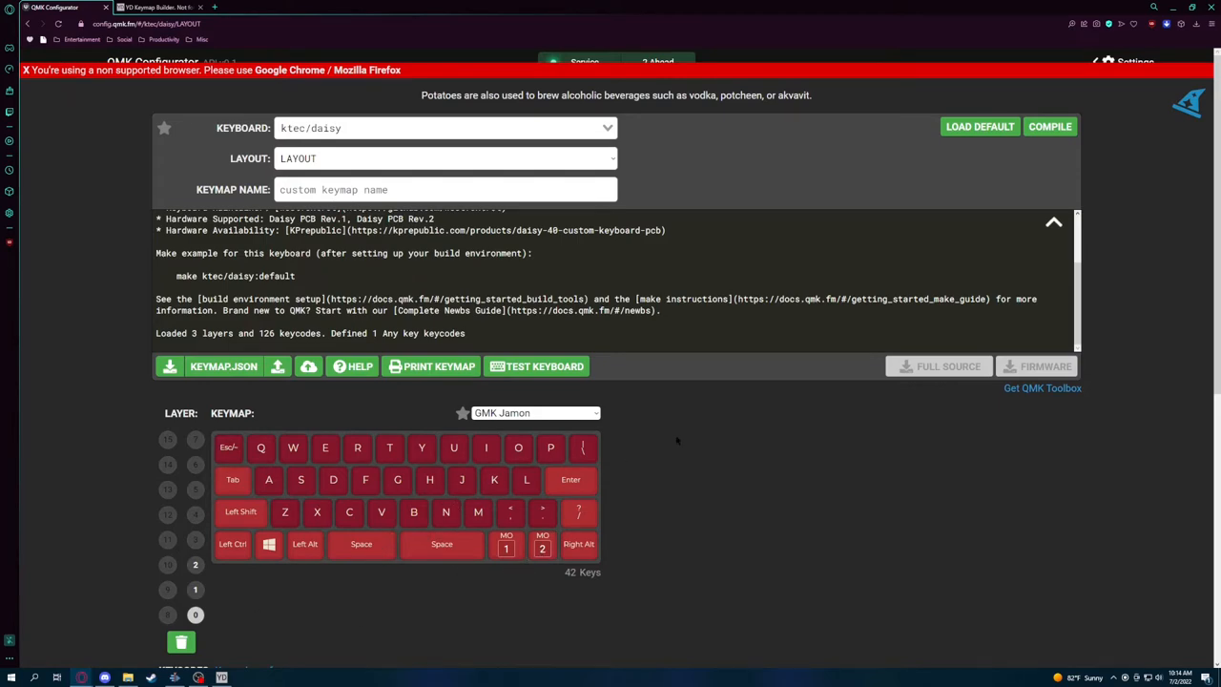
click(1049, 126)
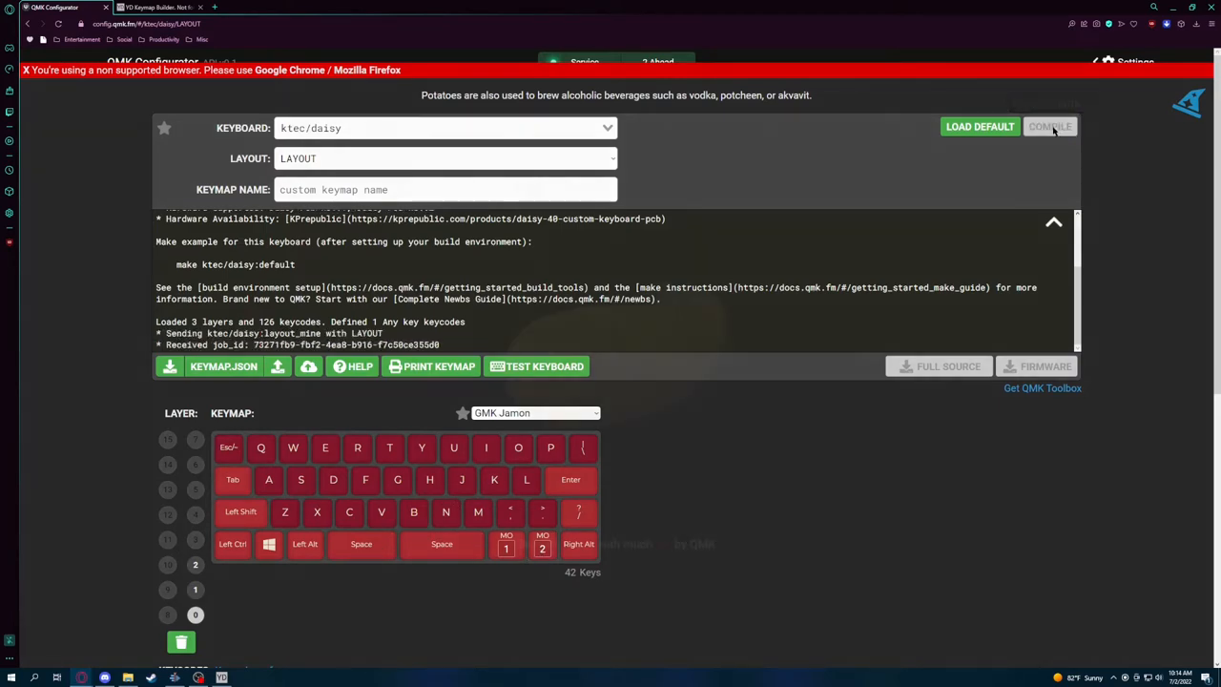
- Leave the compile baking and bring up the YD Keymap Builder page
click(1050, 126)
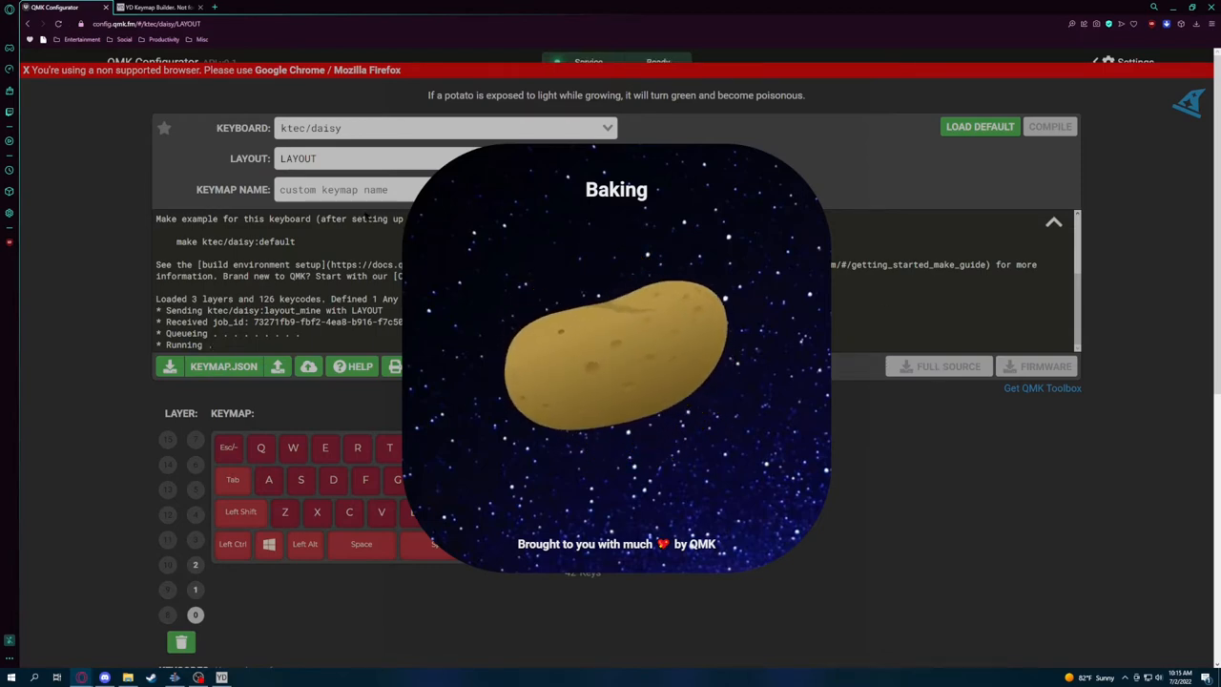
click(156, 8)
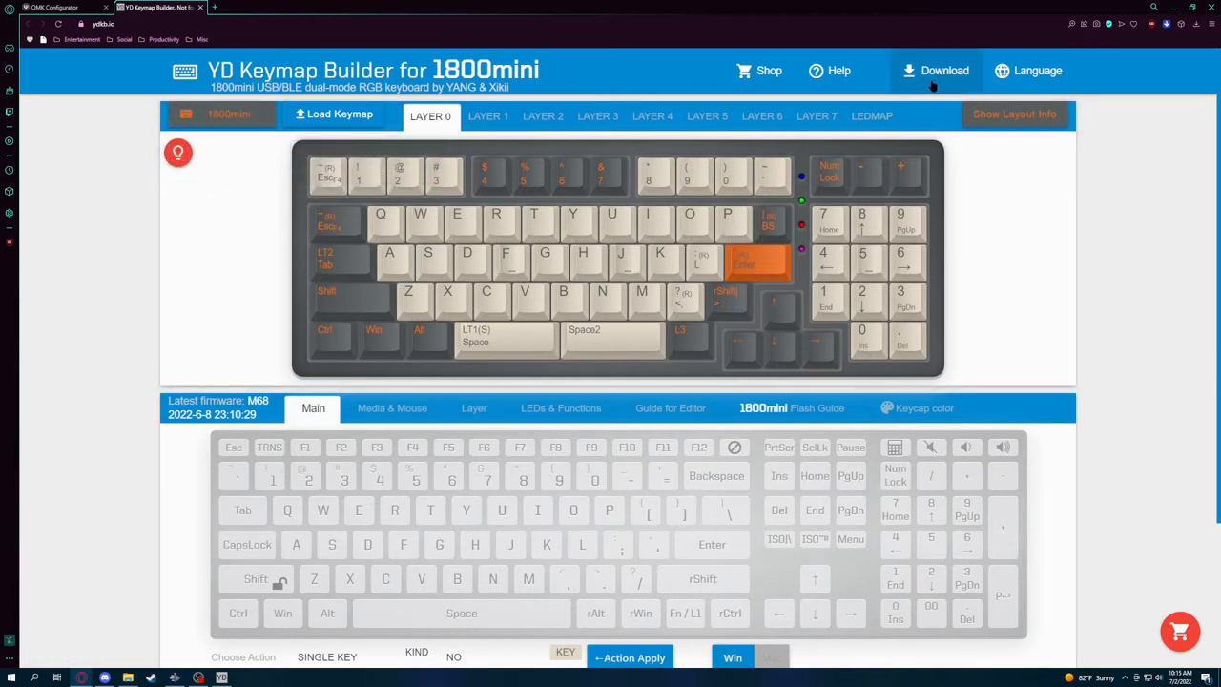
- Load the K.T.E.C Daisy keyboard in place of the 1800mini
click(942, 68)
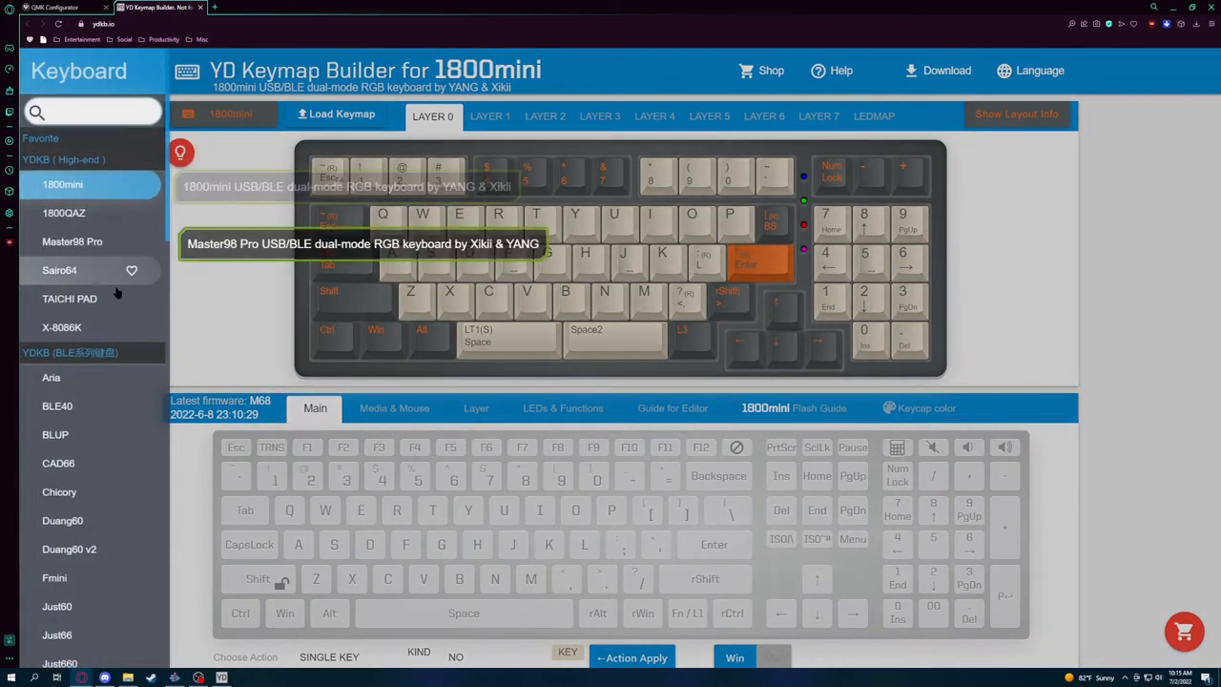
scroll(down, 3)
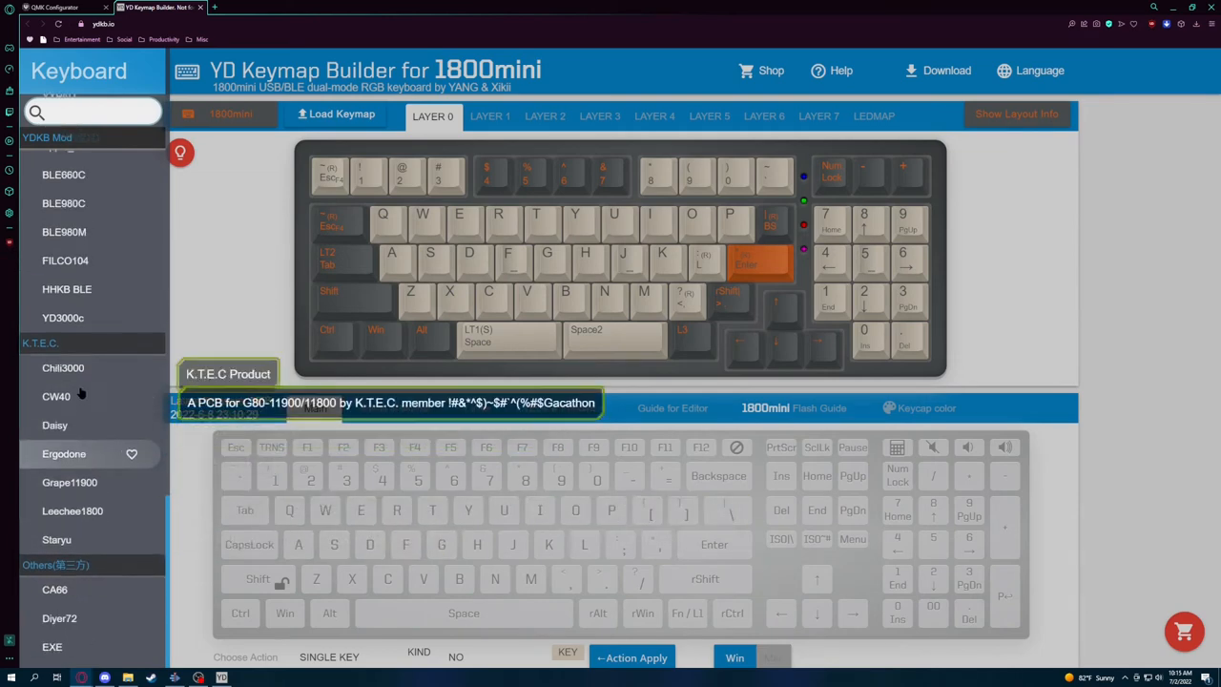
click(53, 424)
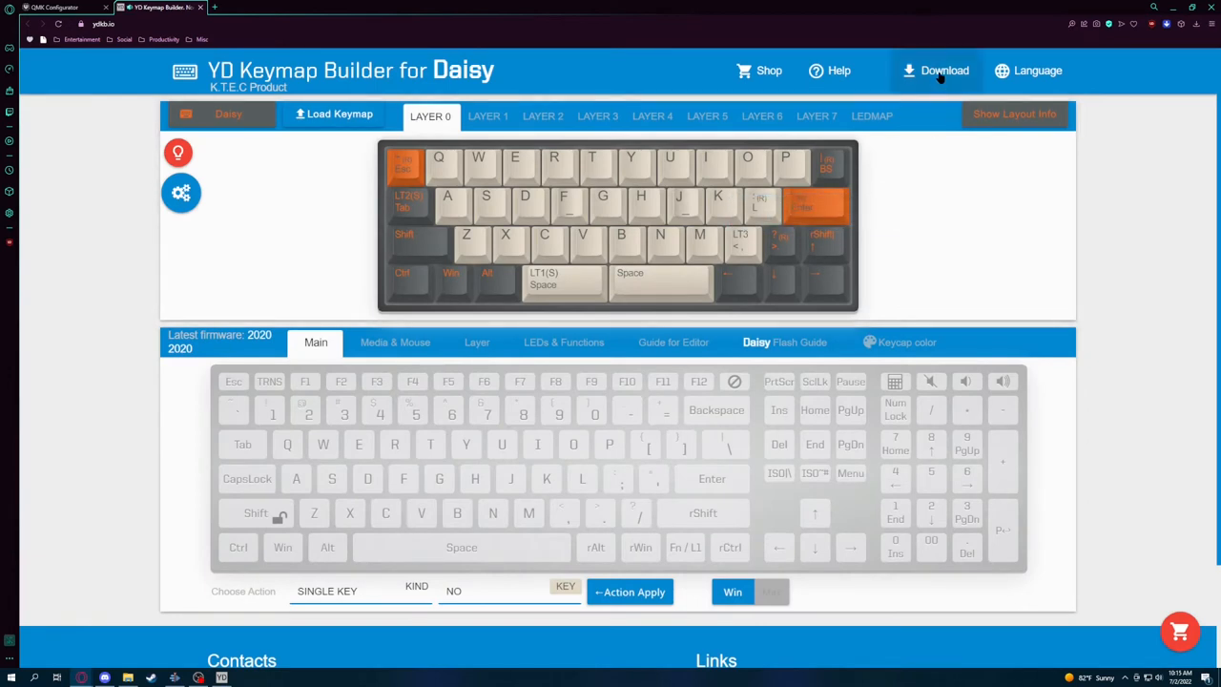
- Show the download options for the Daisy keyboard
click(942, 69)
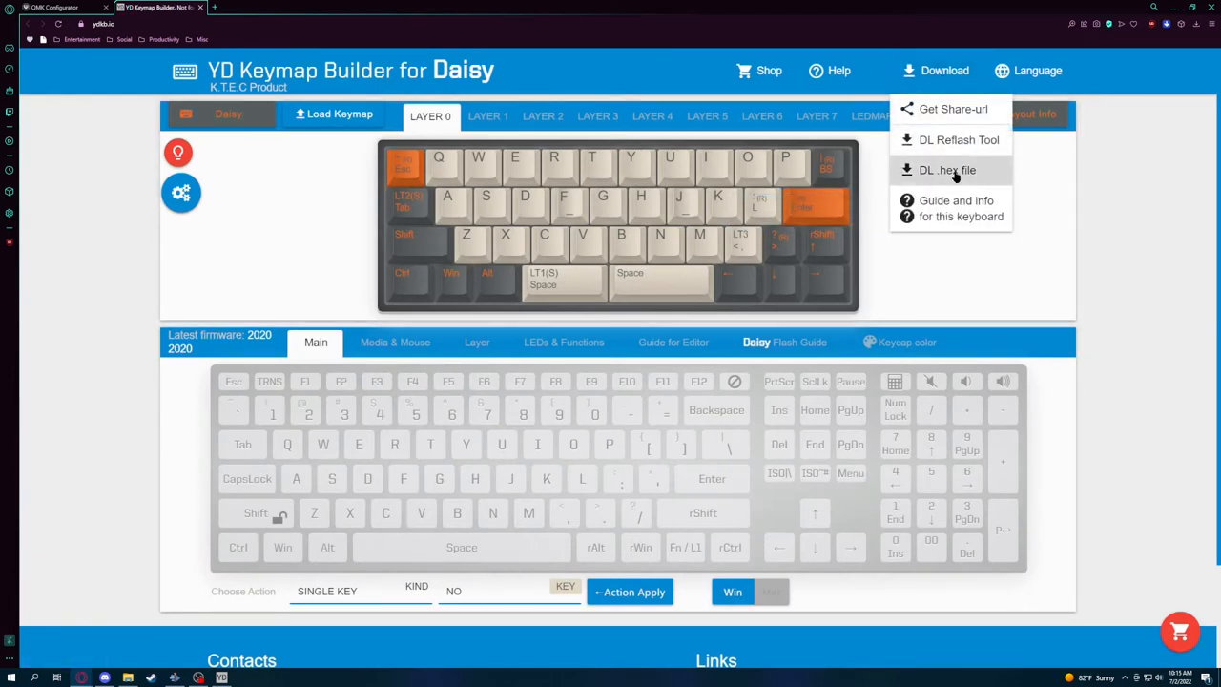
mouse_move(957, 141)
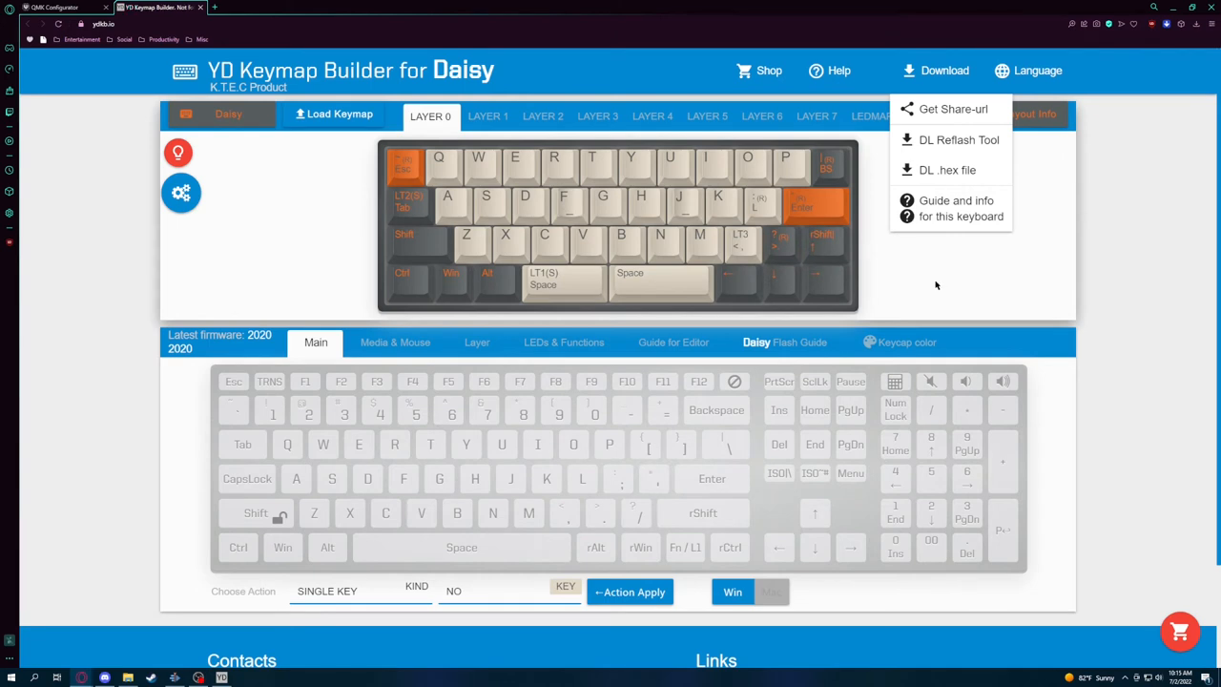
mouse_move(1064, 282)
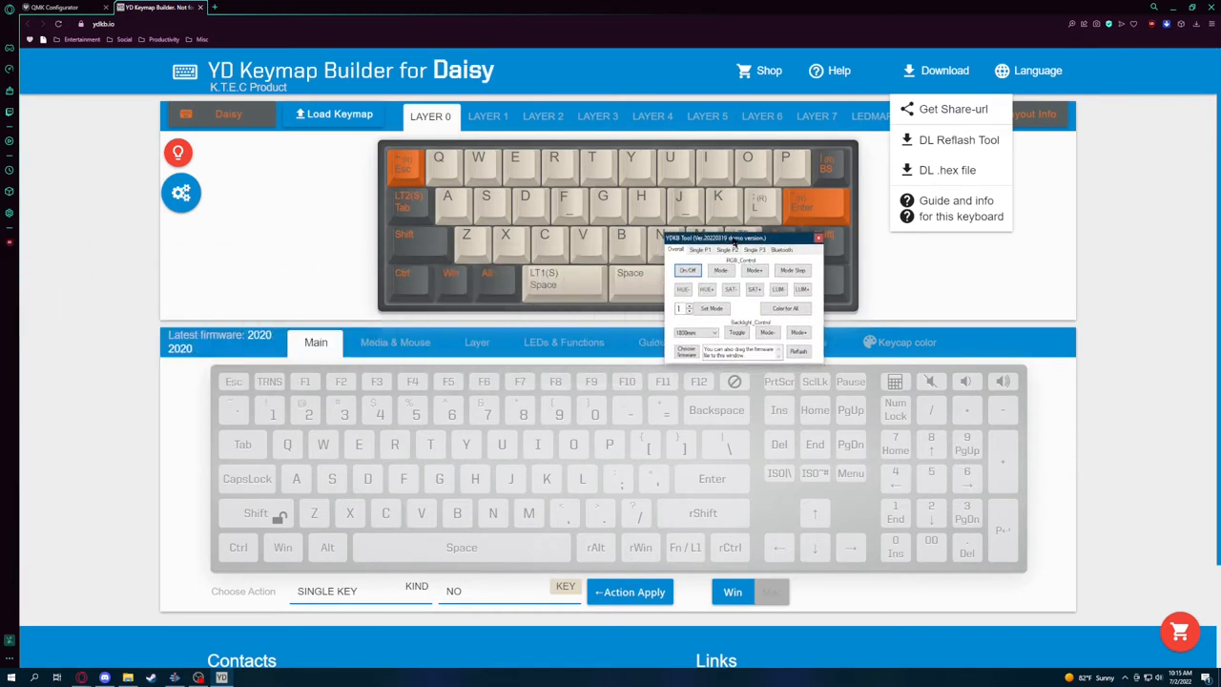
- Position the reflash tool window and select Daisy as the keyboard to flash
drag(721, 236, 630, 233)
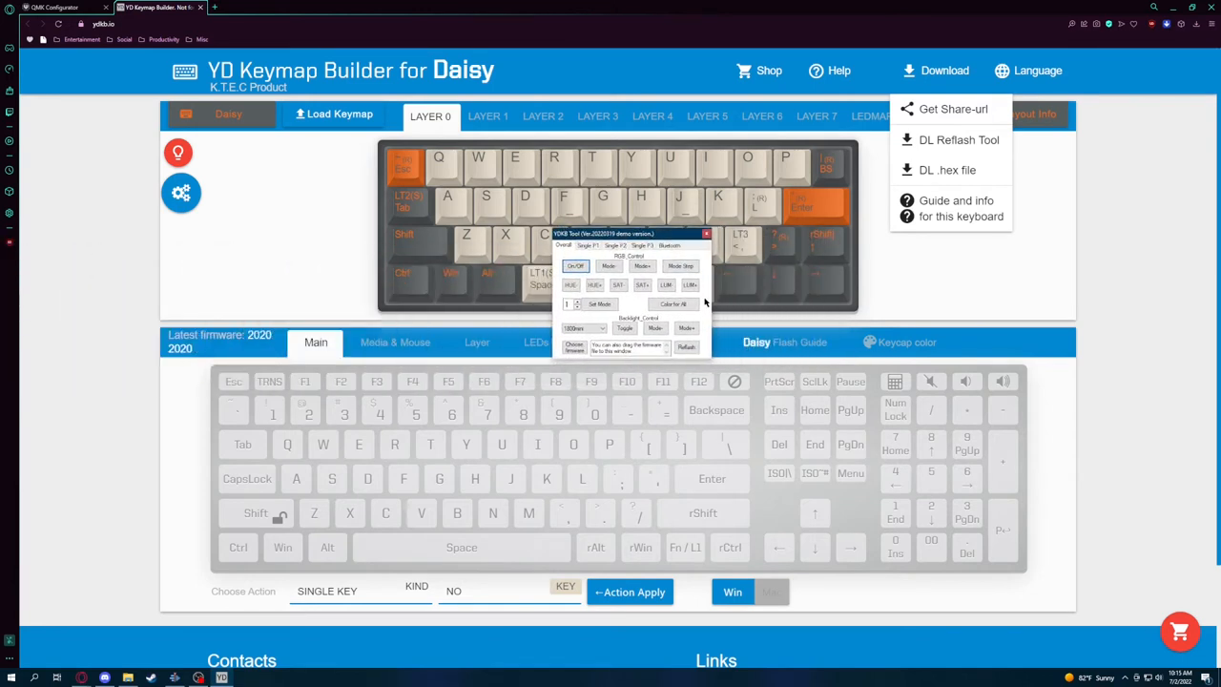
click(599, 329)
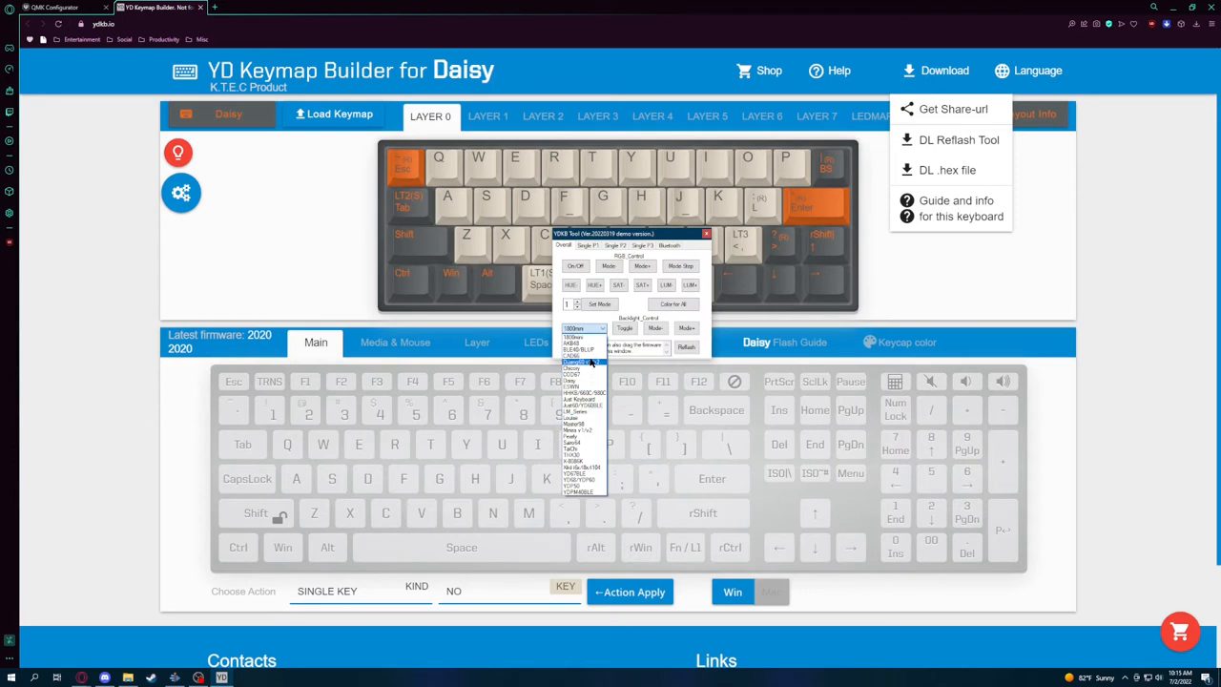
click(570, 329)
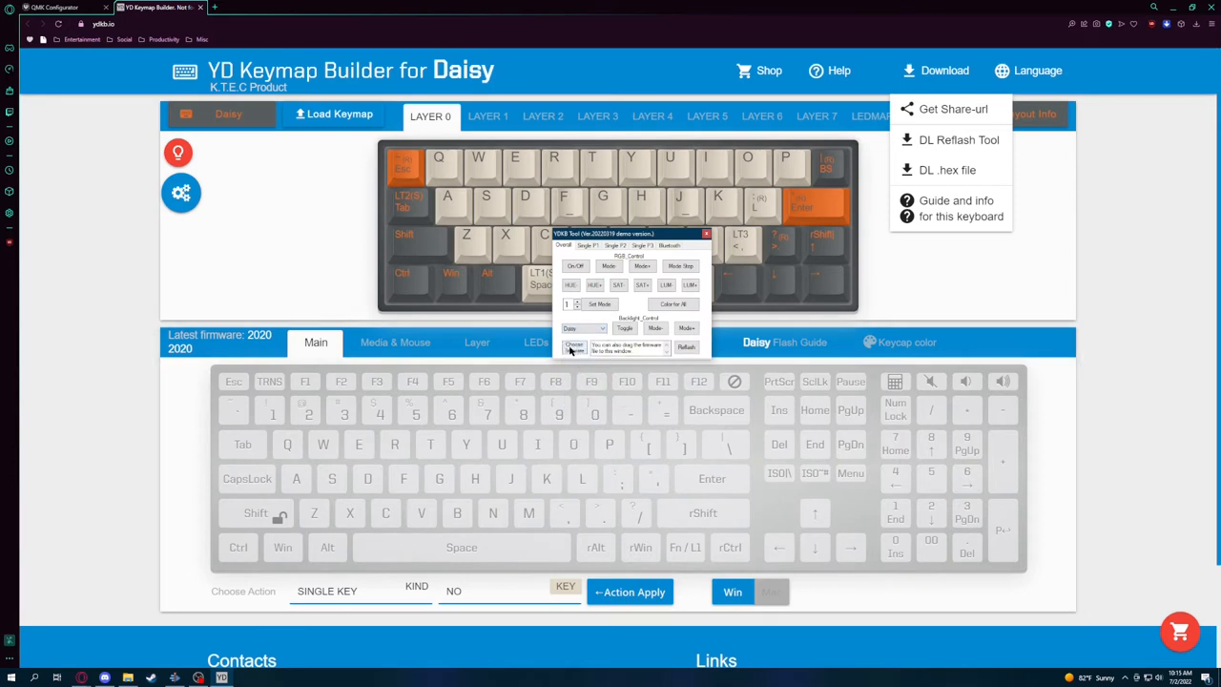
- Load the downloaded Daisy .hex from Downloads as the firmware to flash
click(574, 345)
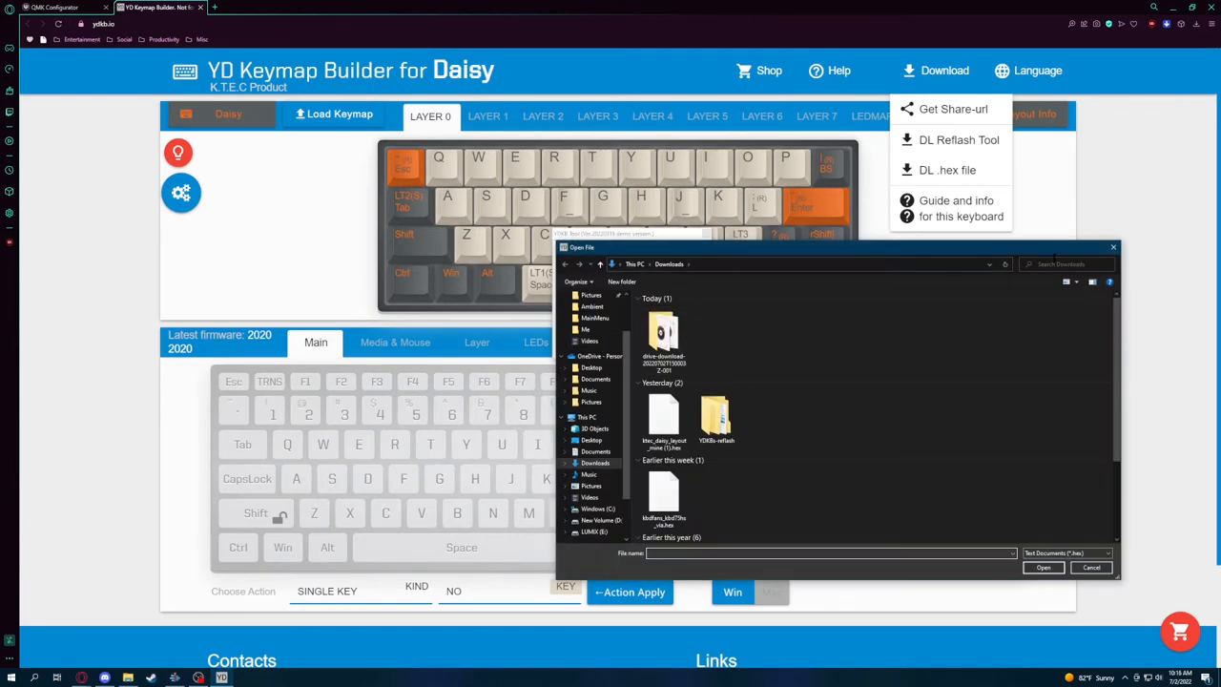
click(664, 419)
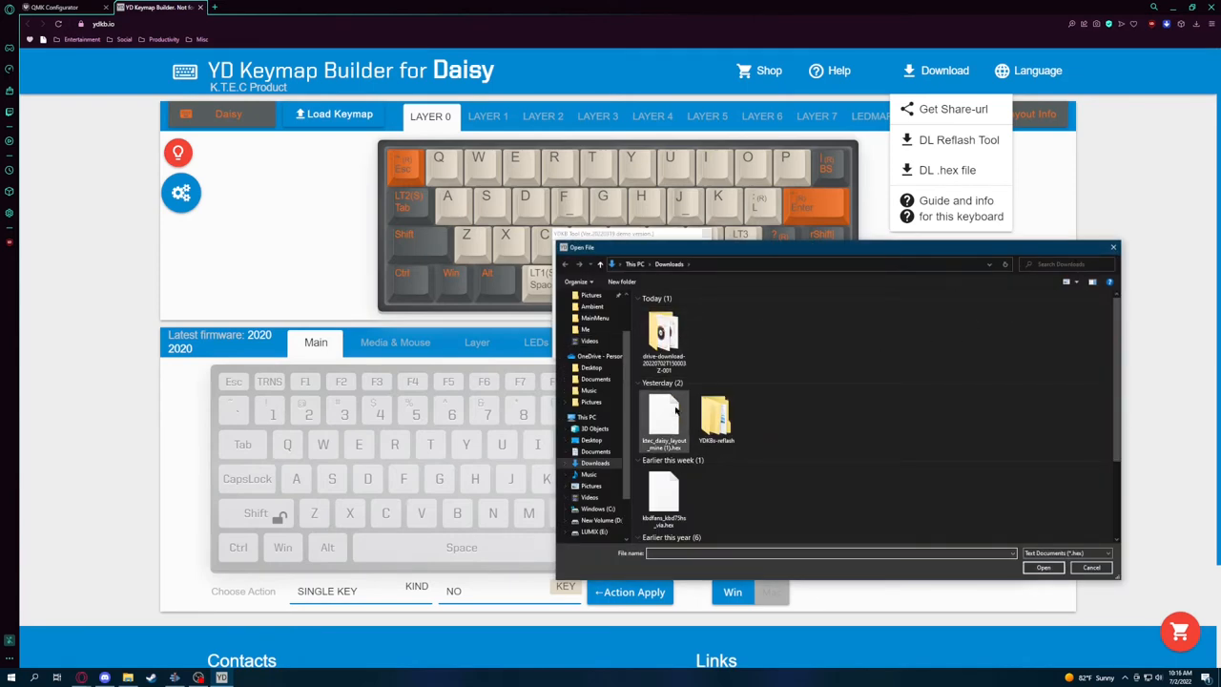
mouse_move(657, 422)
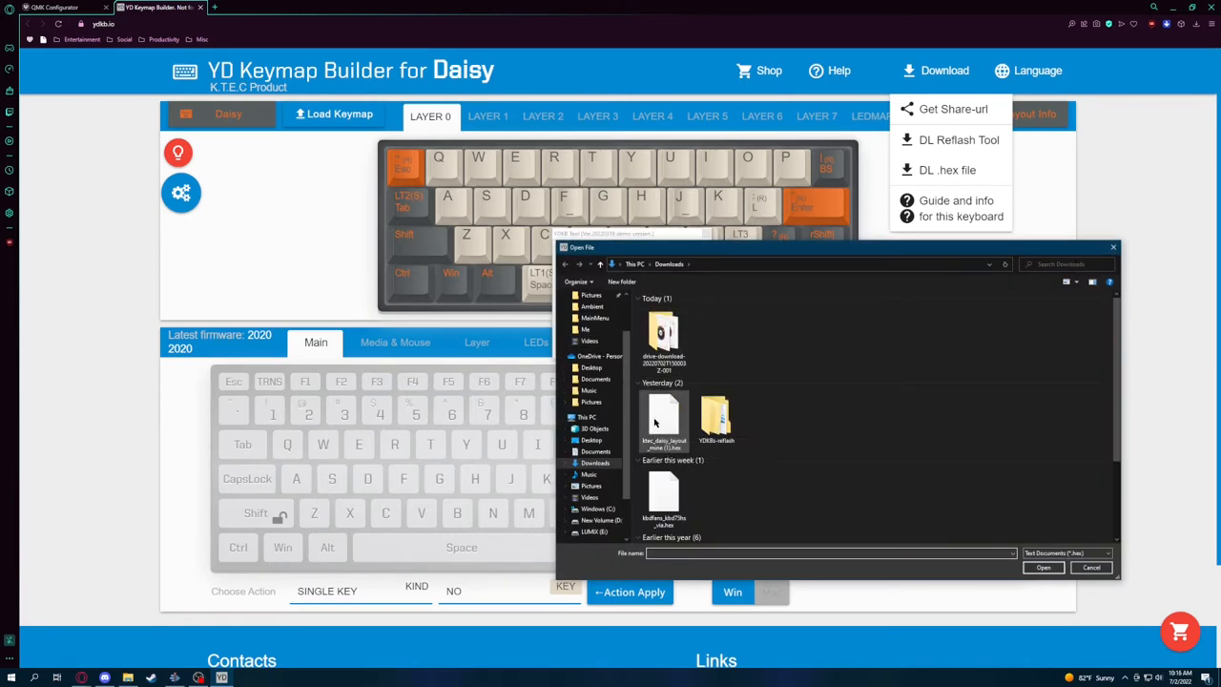
click(664, 419)
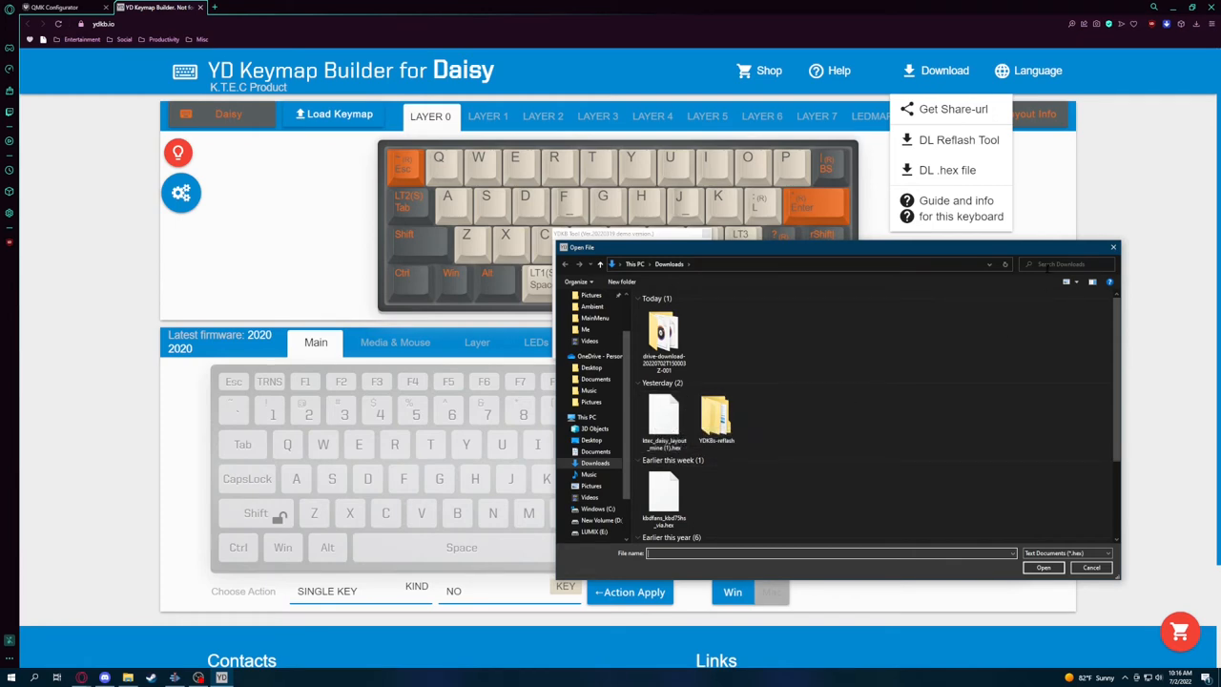
click(716, 418)
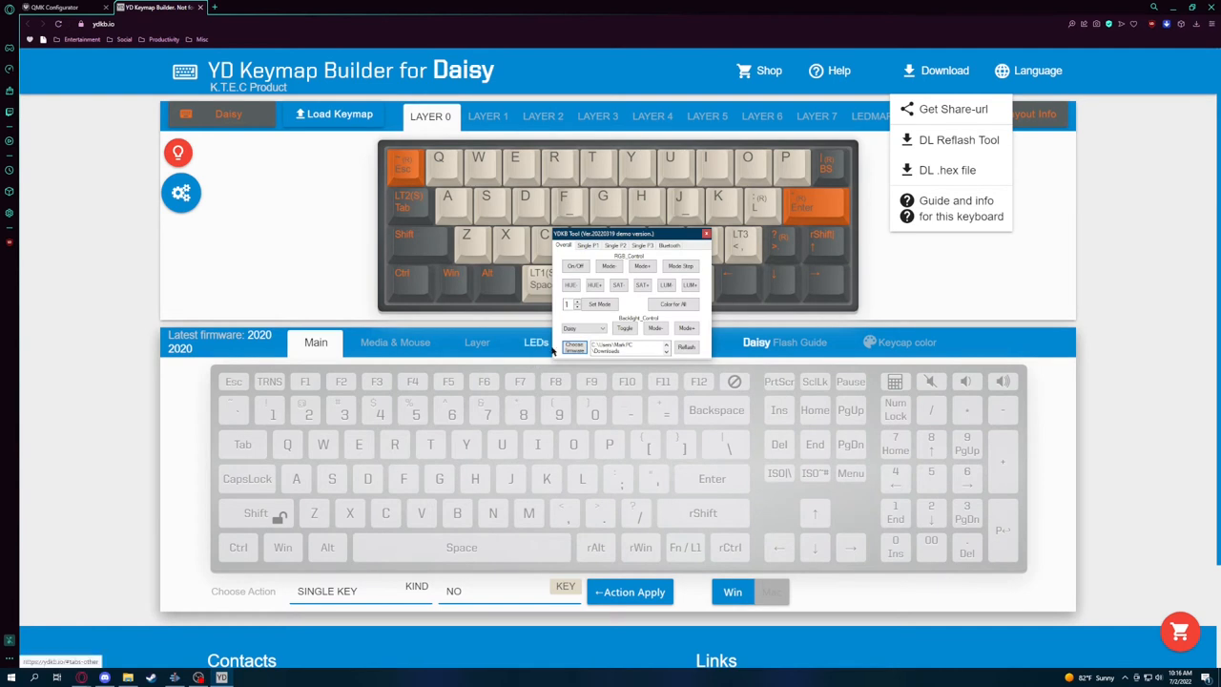
mouse_move(687, 347)
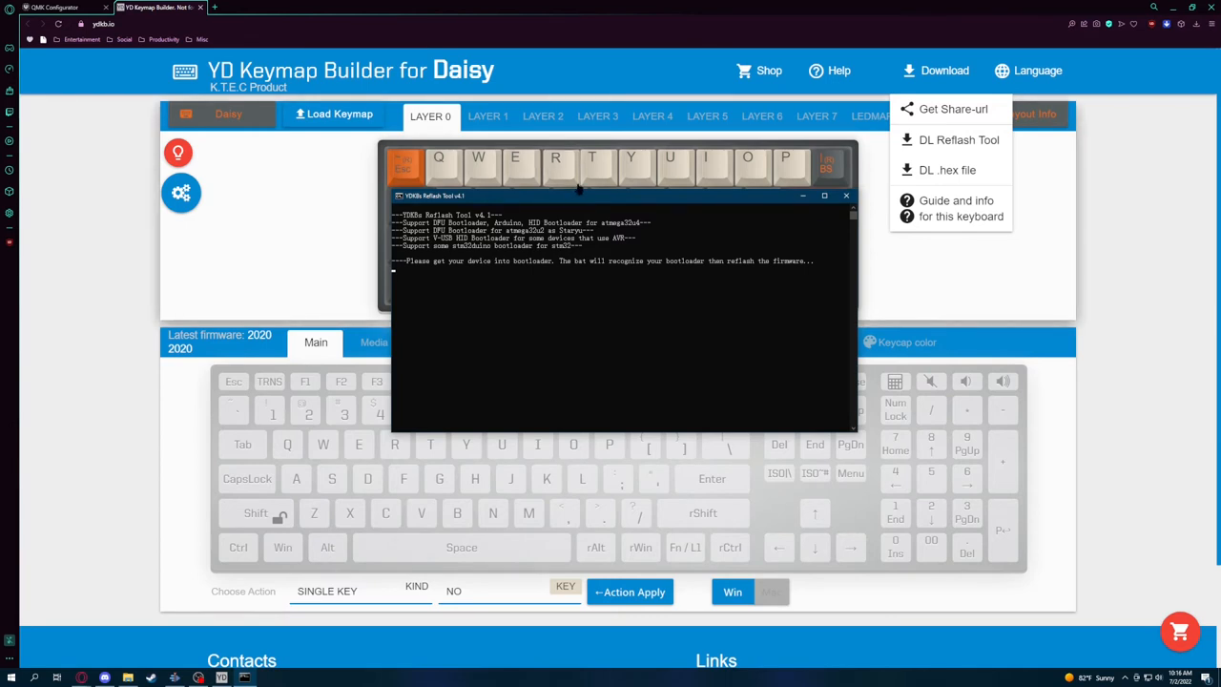
mouse_move(578, 196)
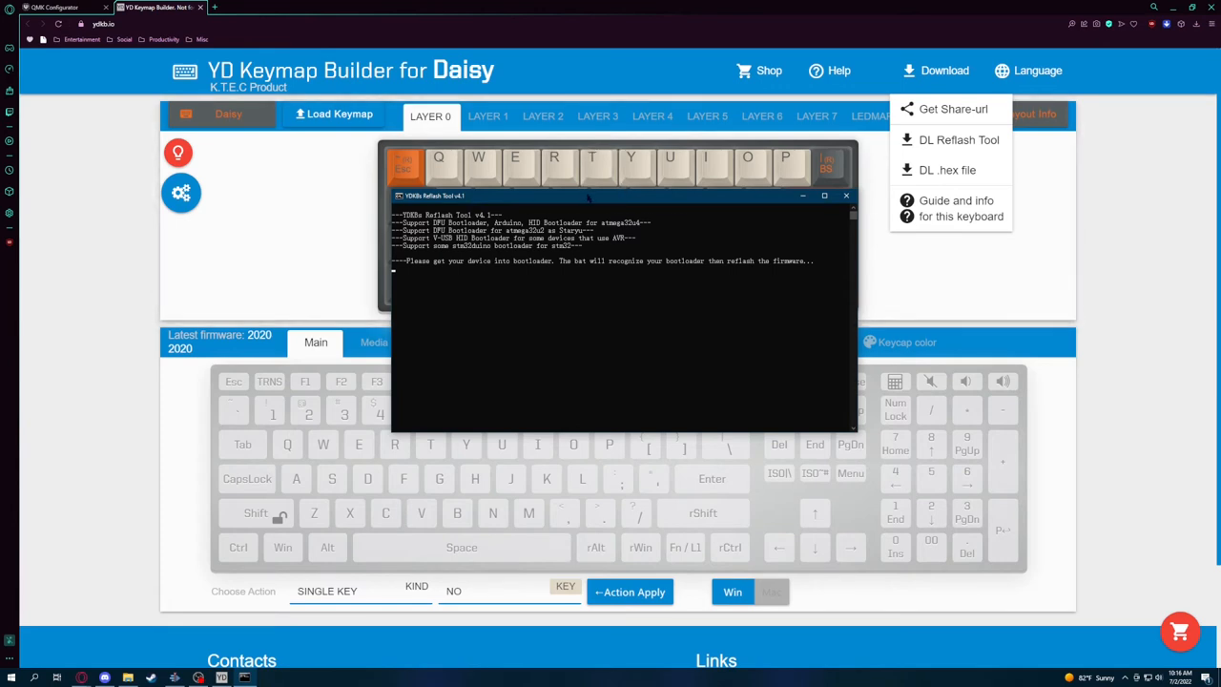
mouse_move(593, 187)
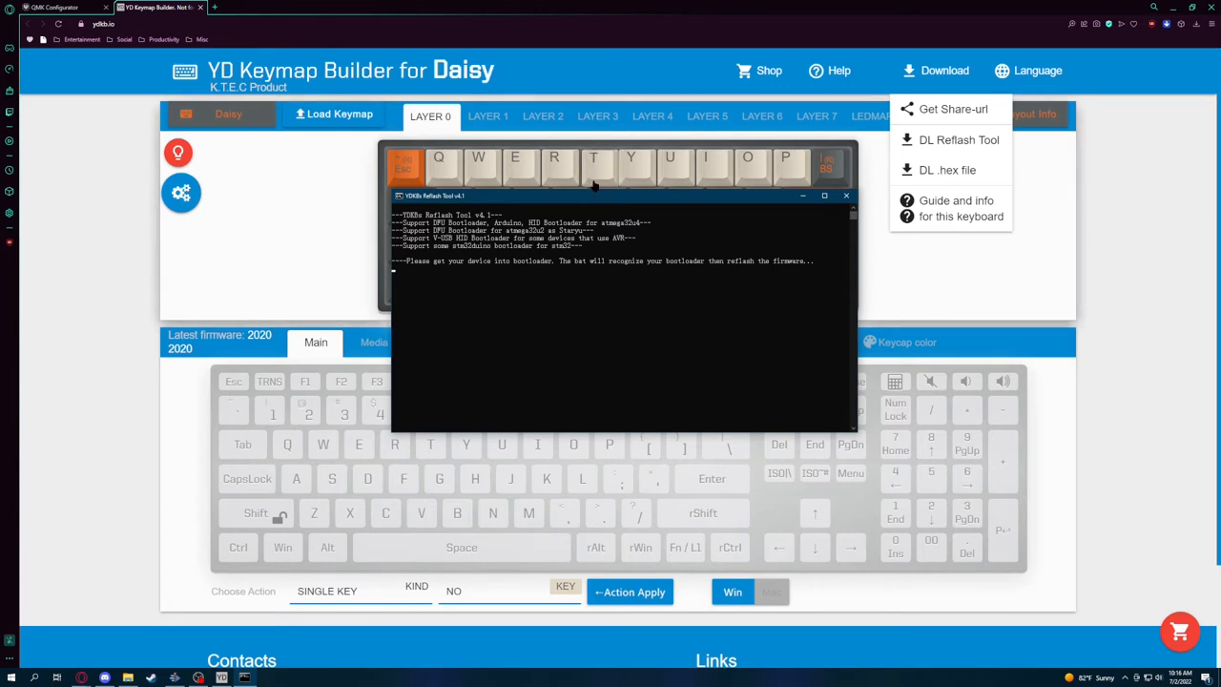